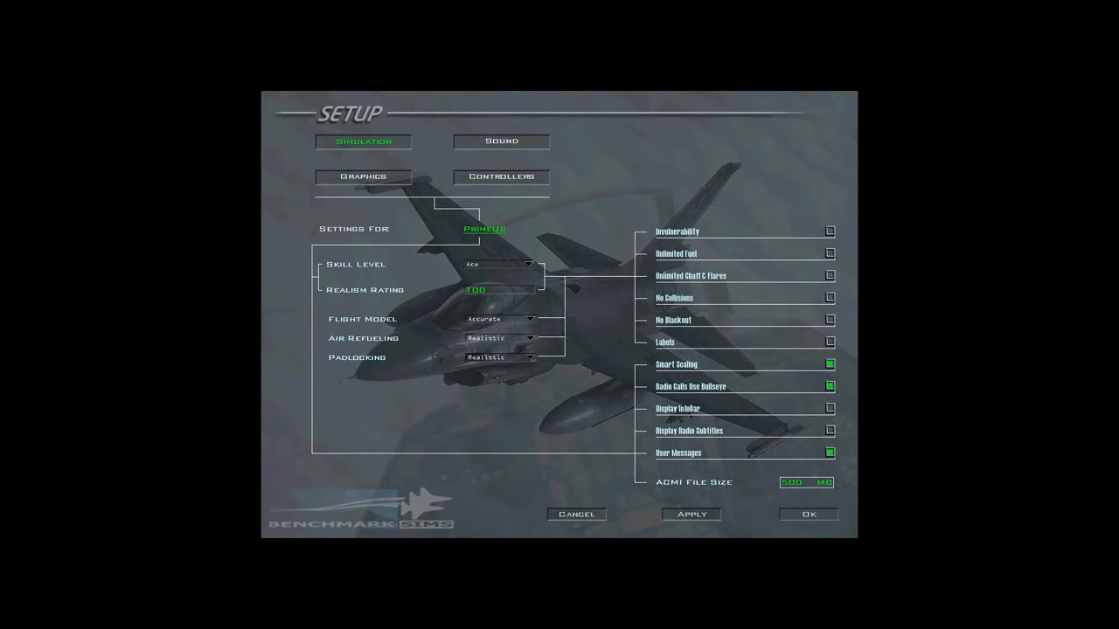
# Select Thrustmaster Combined as the controller in the Controllers settings.
pyautogui.click(500, 177)
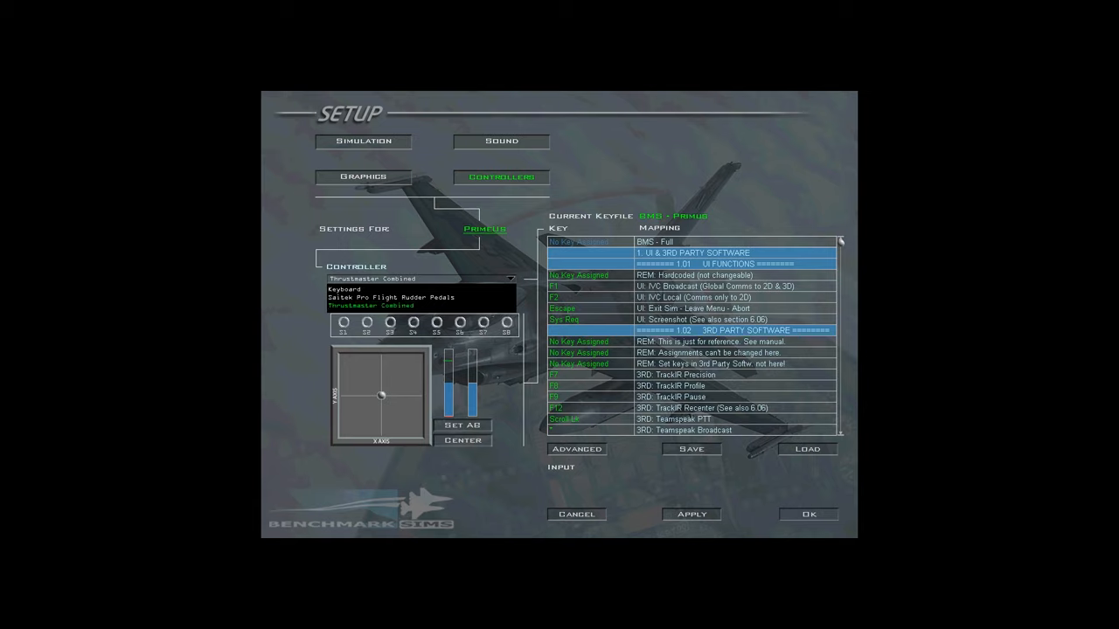
pyautogui.click(419, 305)
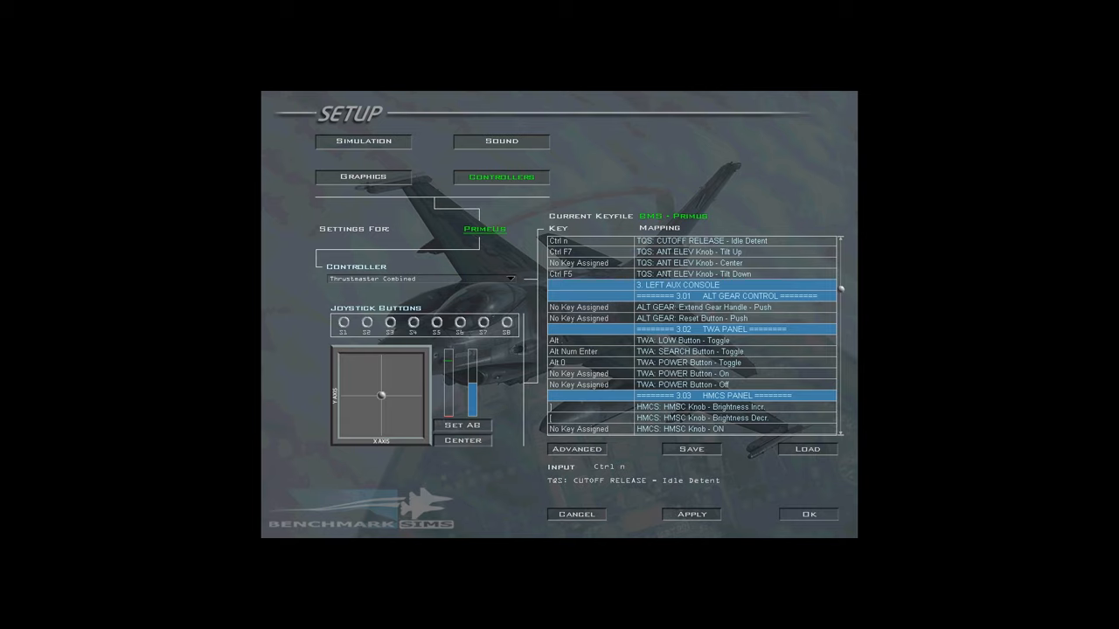
pyautogui.scroll(-3)
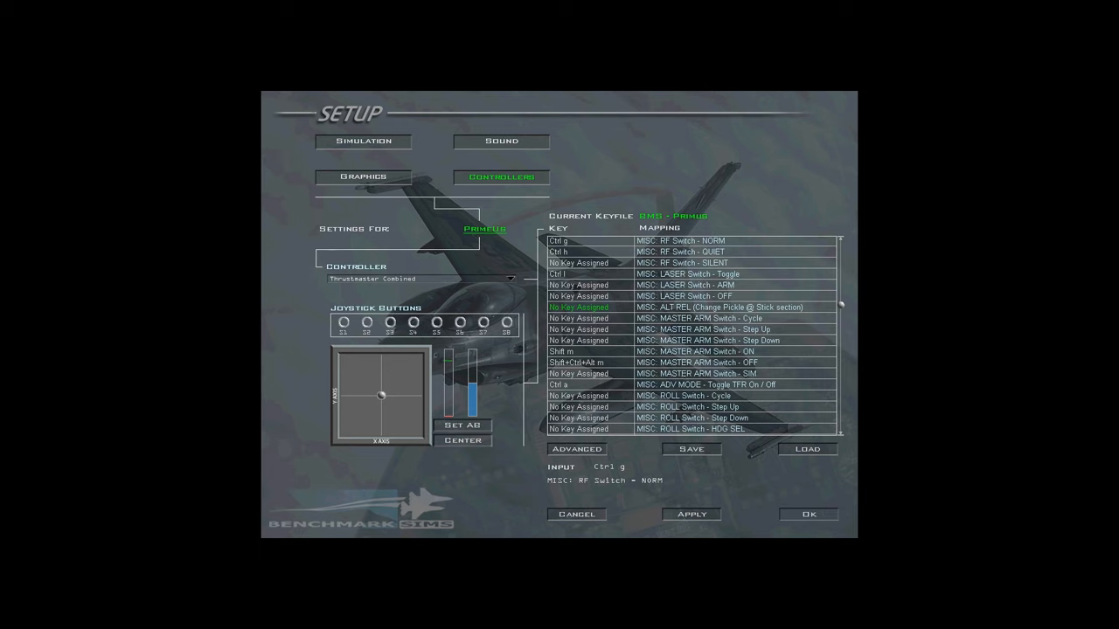
pyautogui.scroll(-3)
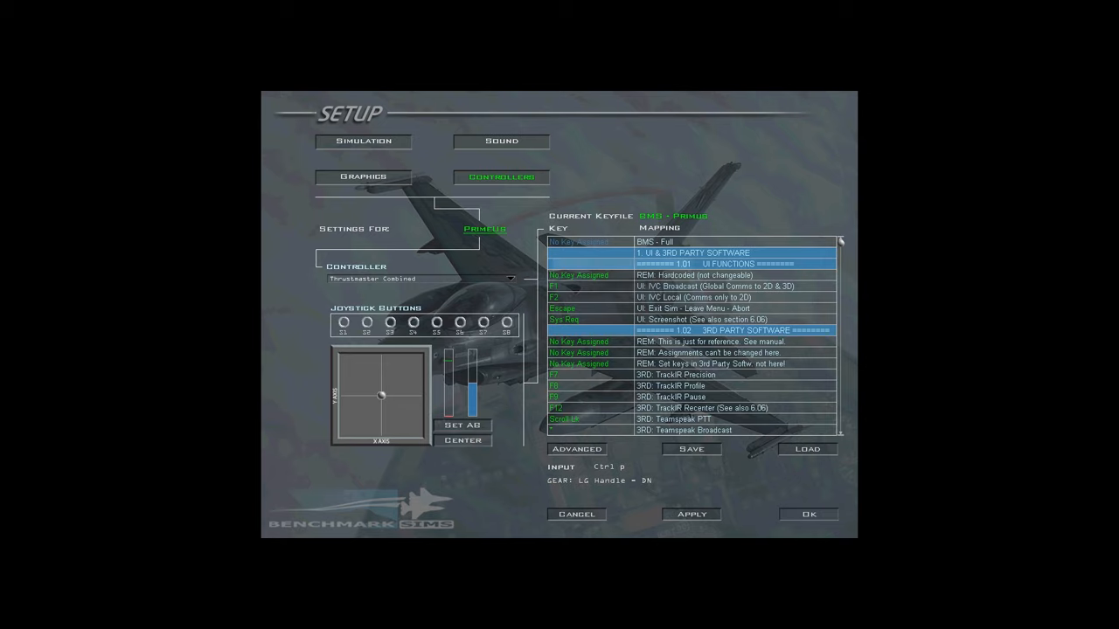
pyautogui.click(576, 449)
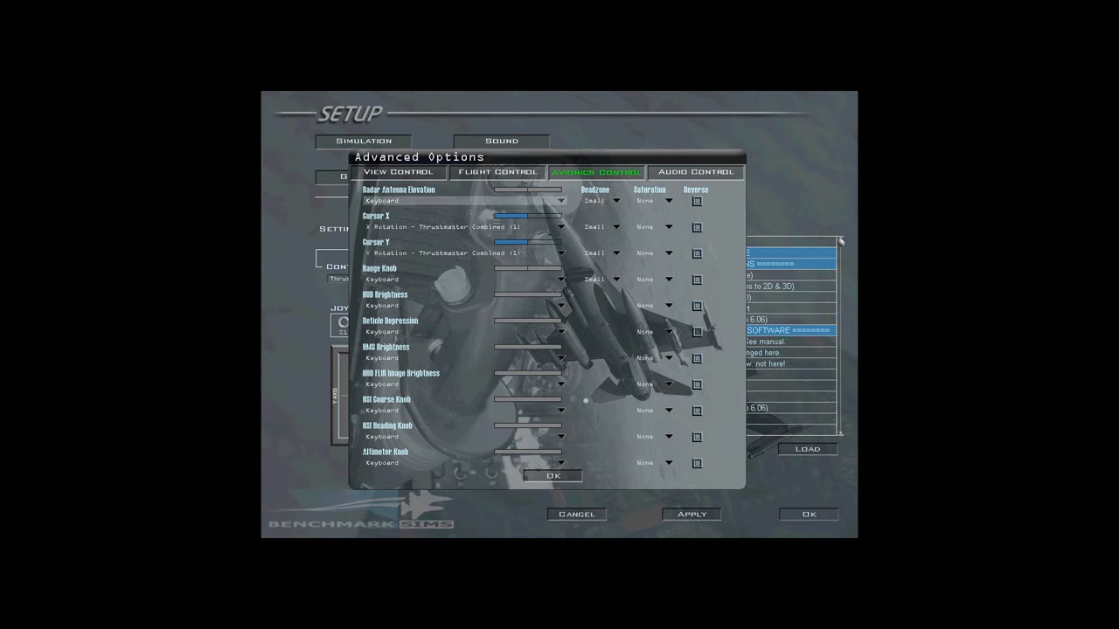
# Review the Audio Control volume axis assignments, then close Advanced Options with OK.
pyautogui.click(697, 171)
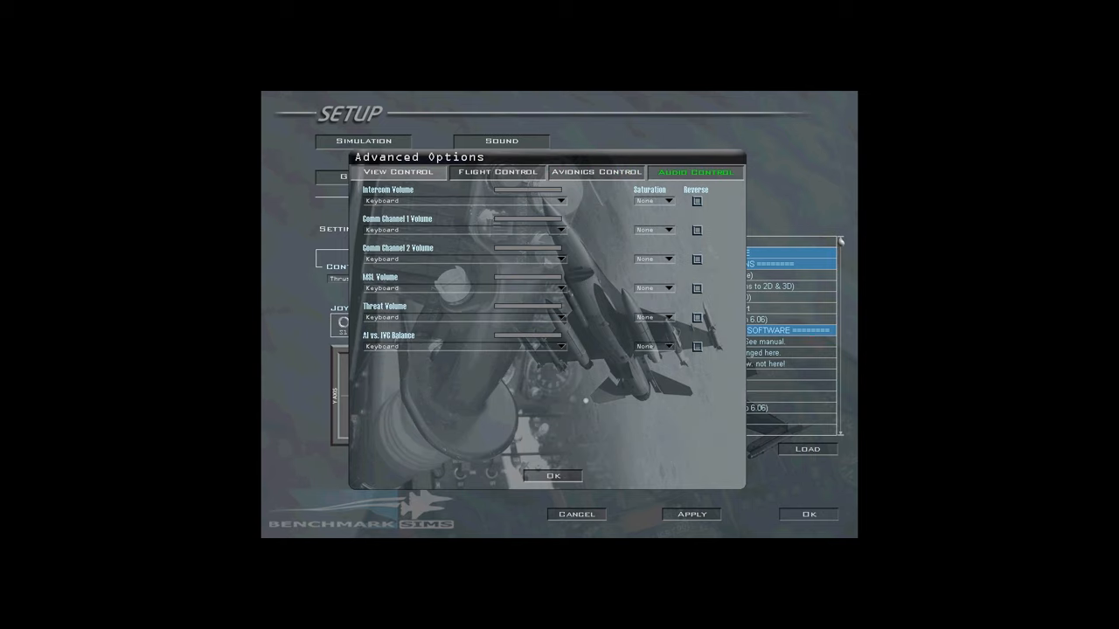
pyautogui.click(553, 475)
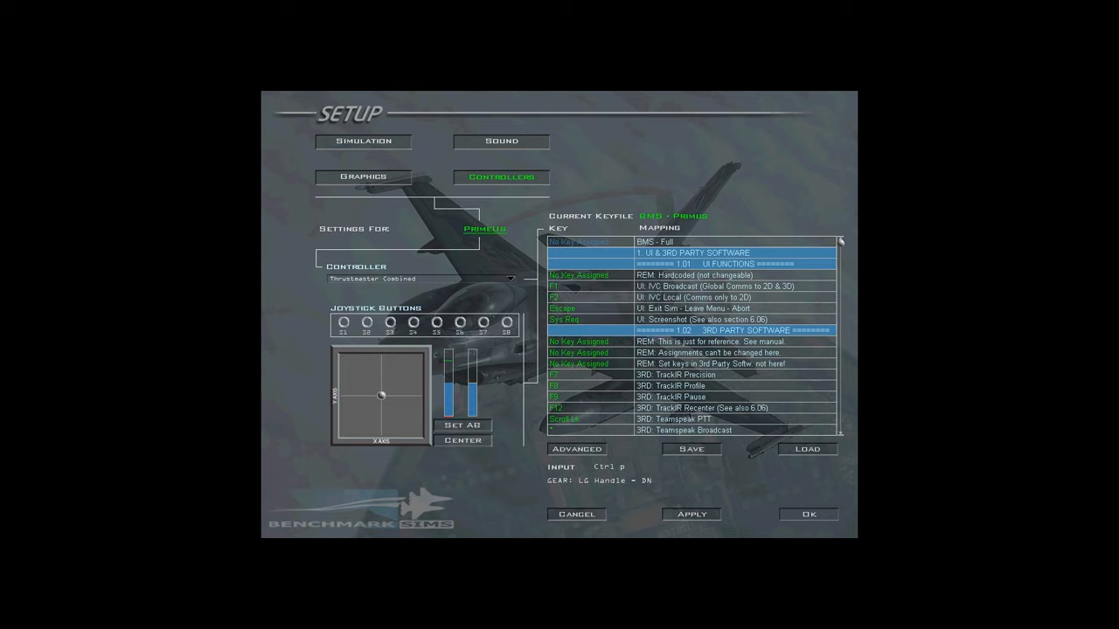
pyautogui.click(362, 177)
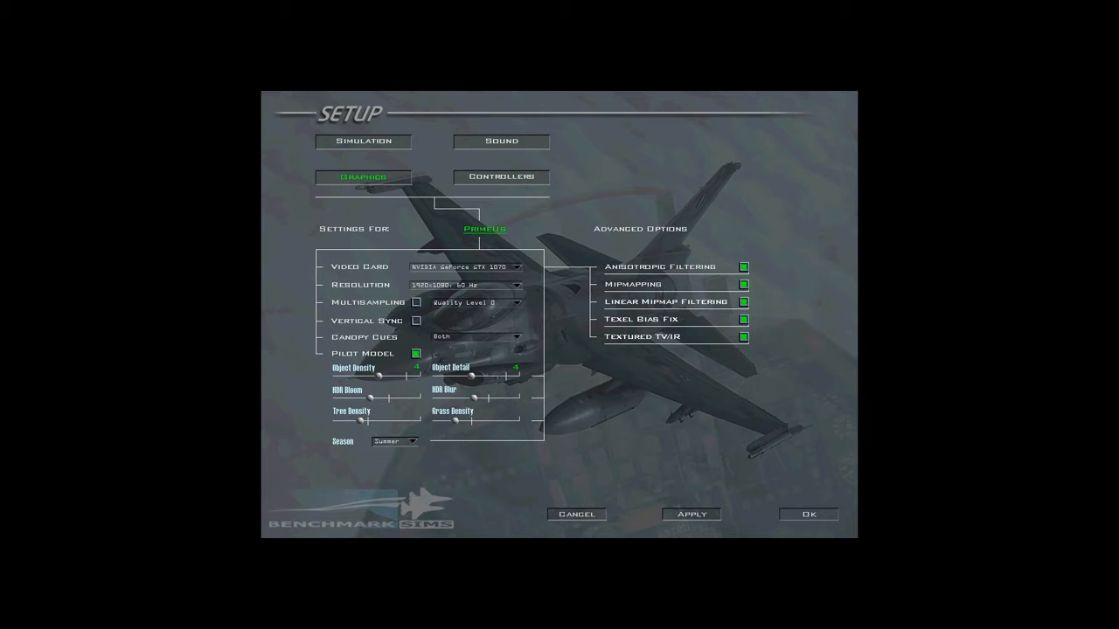
pyautogui.click(501, 177)
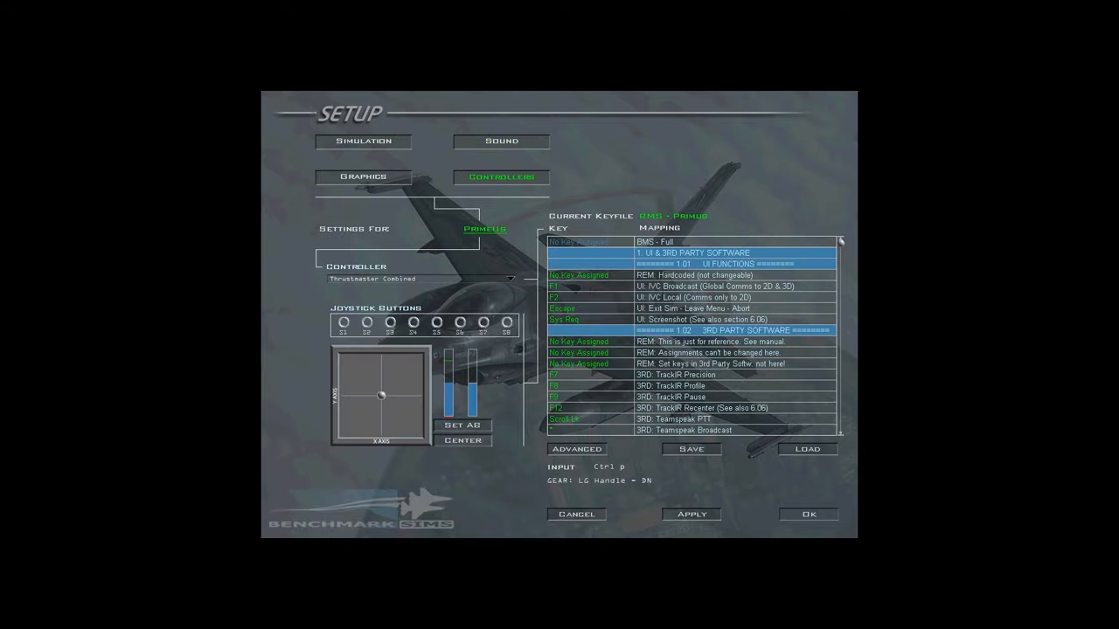
pyautogui.scroll(-3)
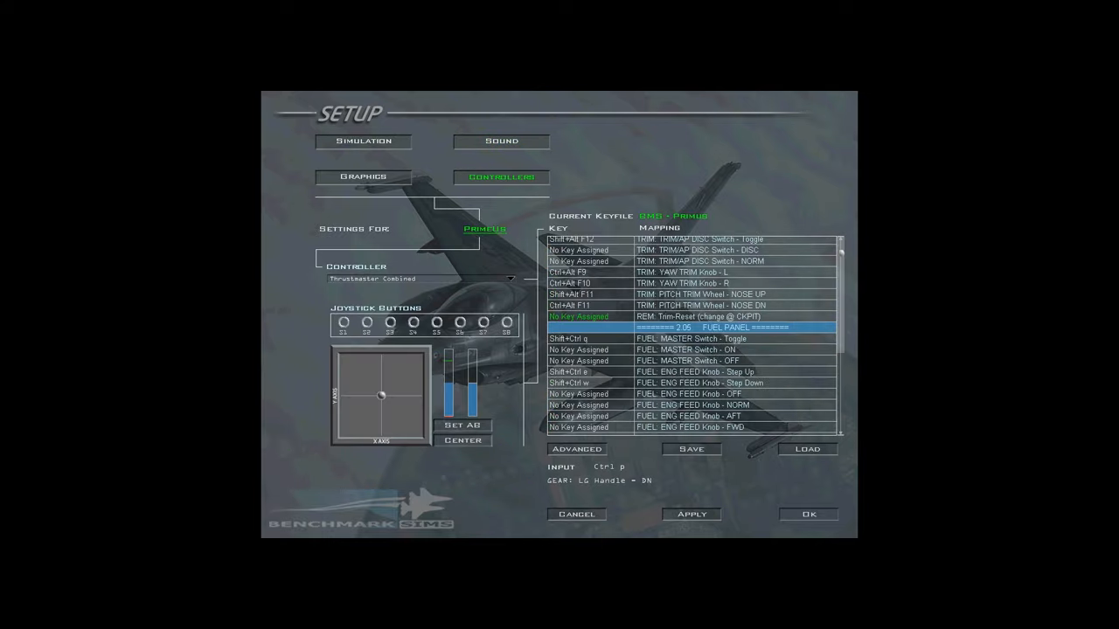